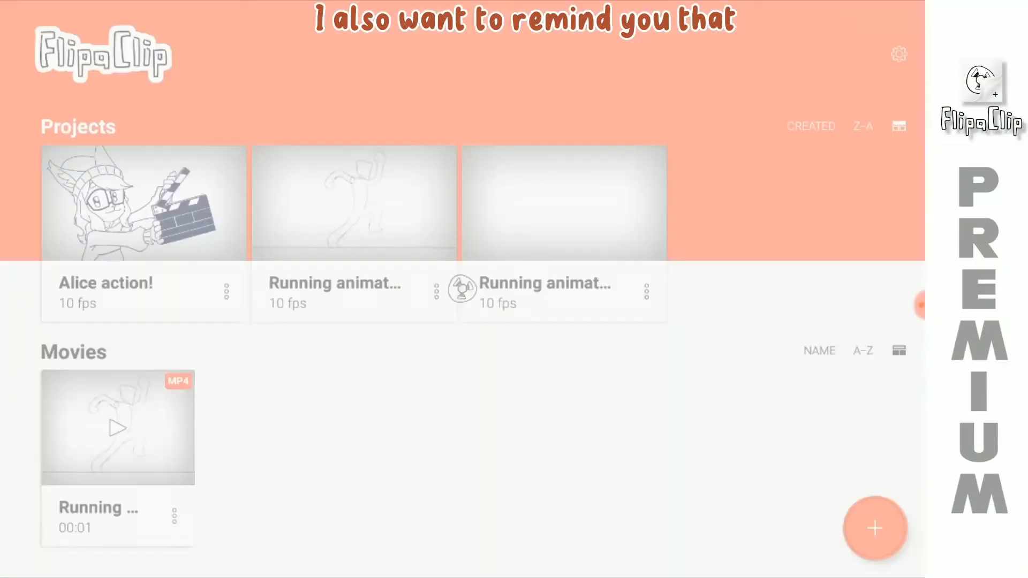
- Open the Premium Features overview from the settings gear
{"action": "left_click", "coordinate": [898, 53]}
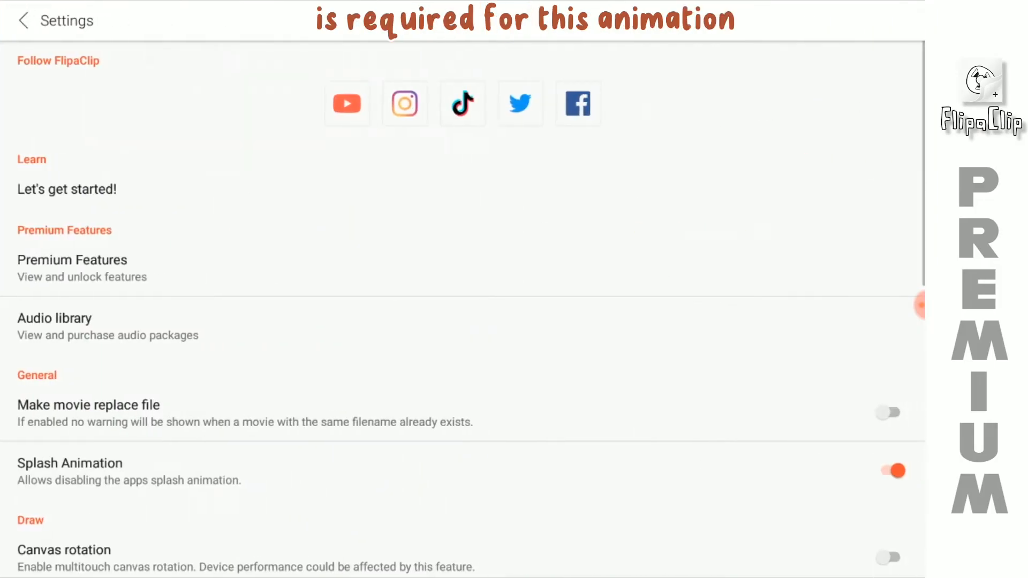
{"action": "left_click", "coordinate": [73, 267]}
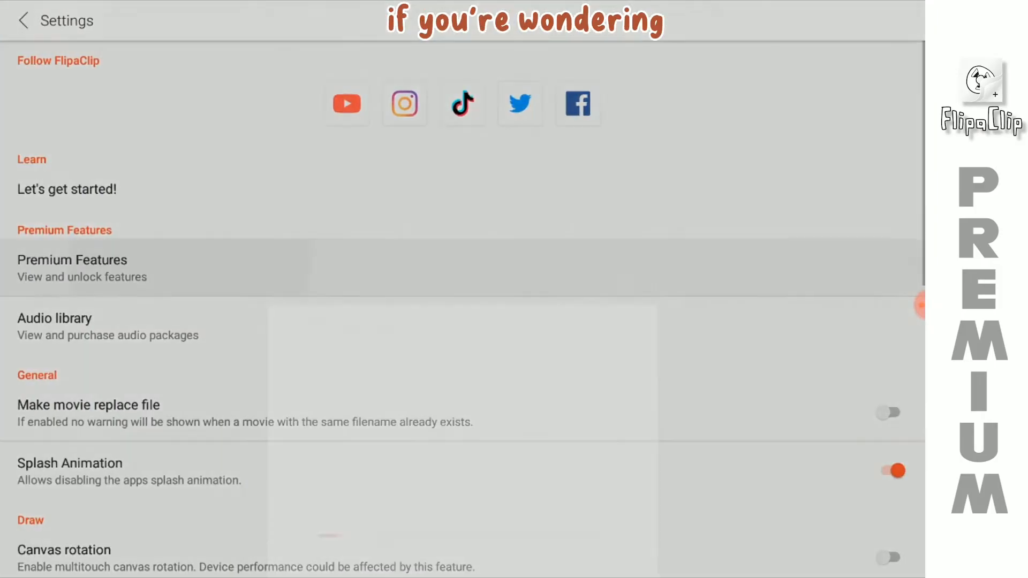
{"action": "left_click", "coordinate": [72, 267]}
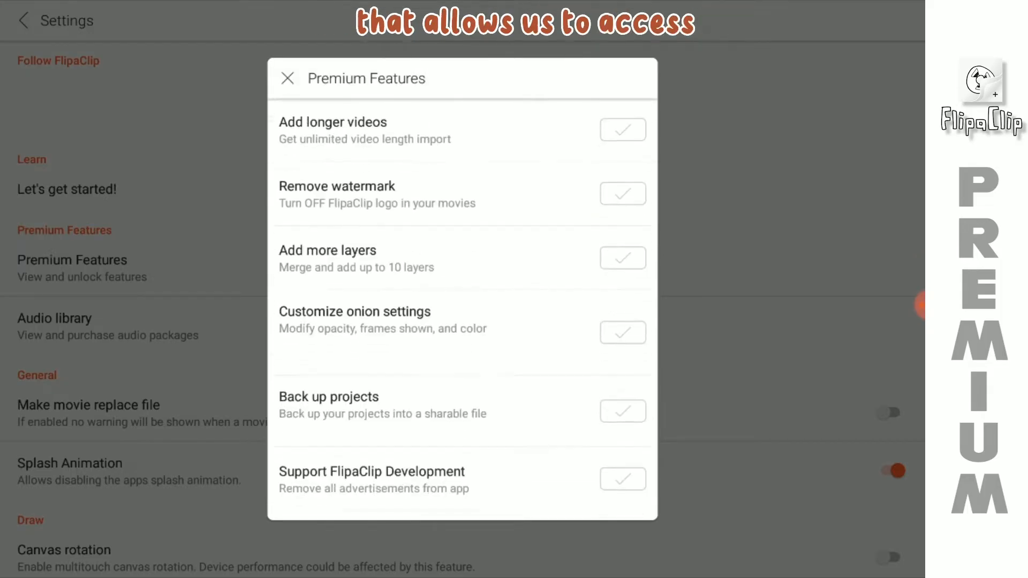
- Scroll through the entire Premium Features list to review what it includes
{"action": "scroll", "scroll_direction": "down", "scroll_amount": 3}
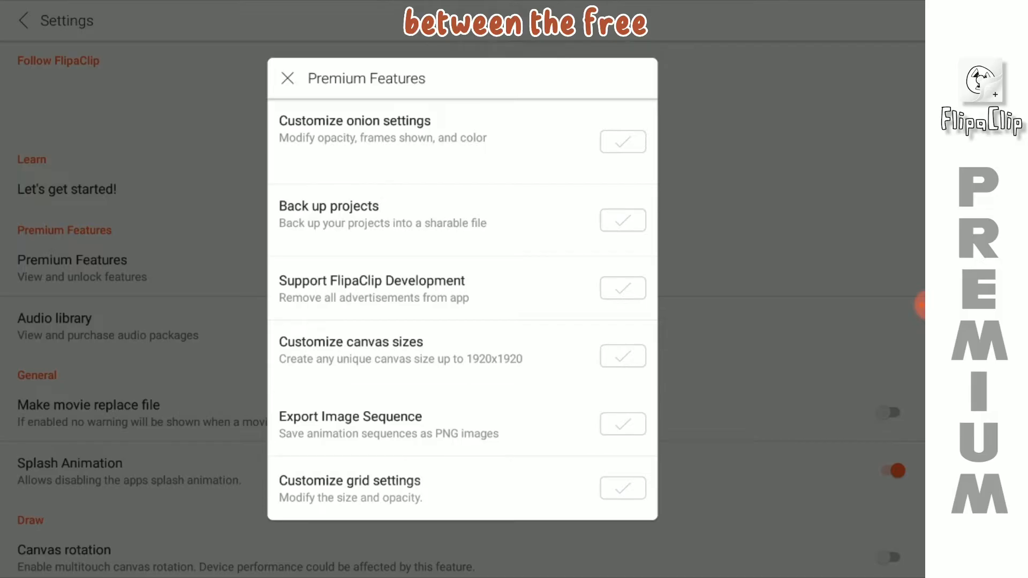
{"action": "scroll", "scroll_direction": "up", "scroll_amount": 3}
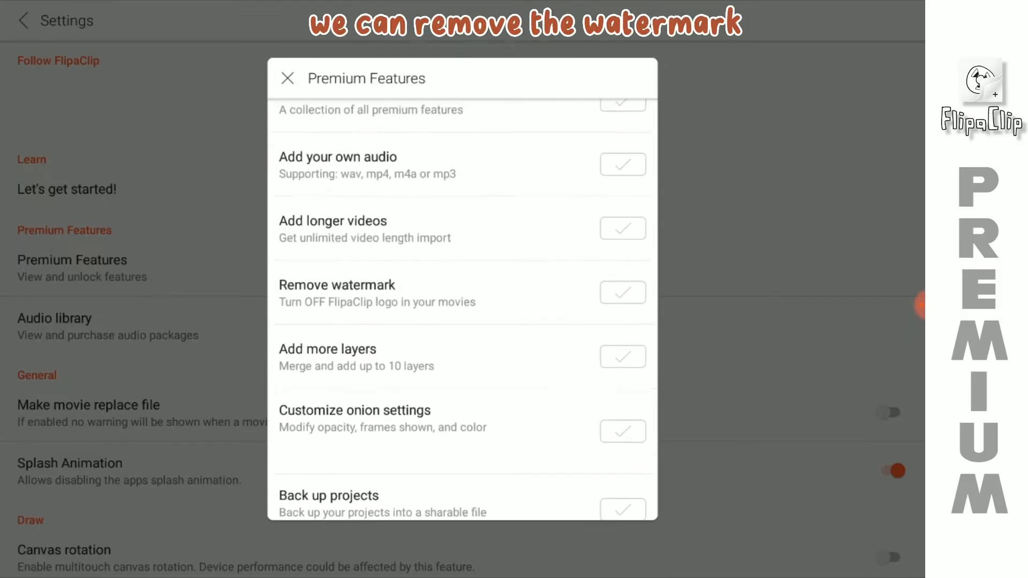
{"action": "scroll", "scroll_direction": "down", "scroll_amount": 3}
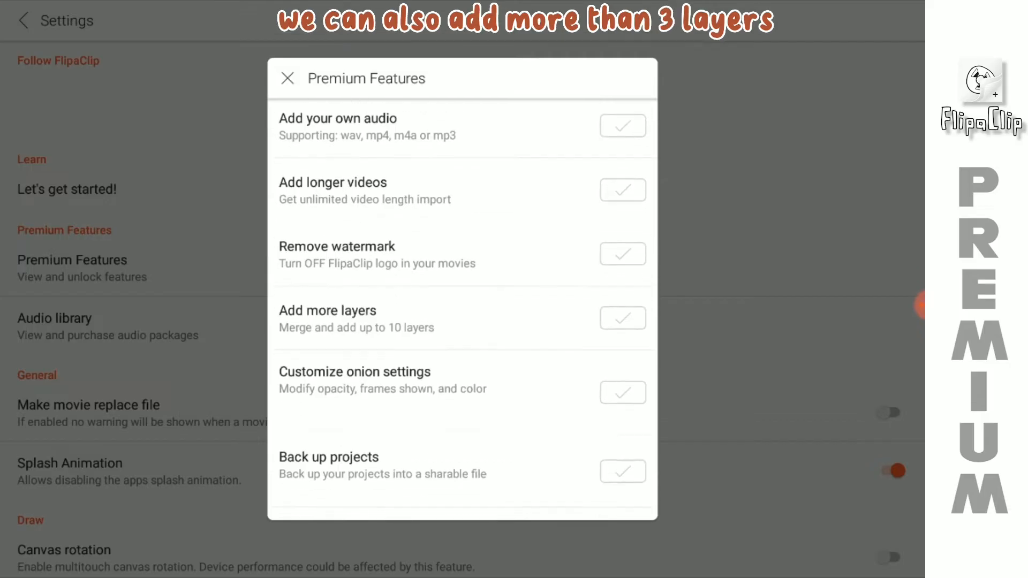
{"action": "scroll", "scroll_direction": "down", "scroll_amount": 3}
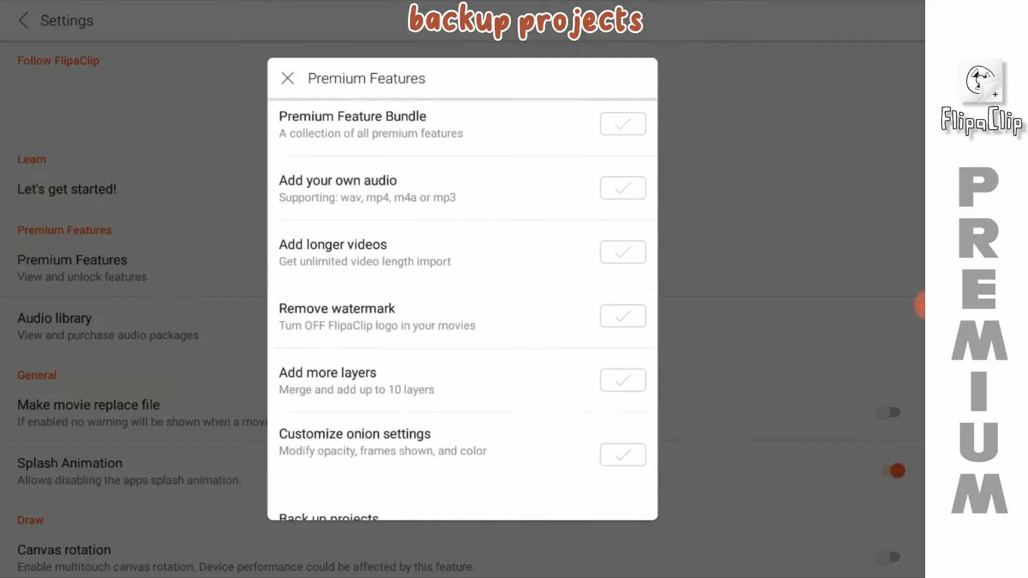
{"action": "scroll", "scroll_direction": "down", "scroll_amount": 3}
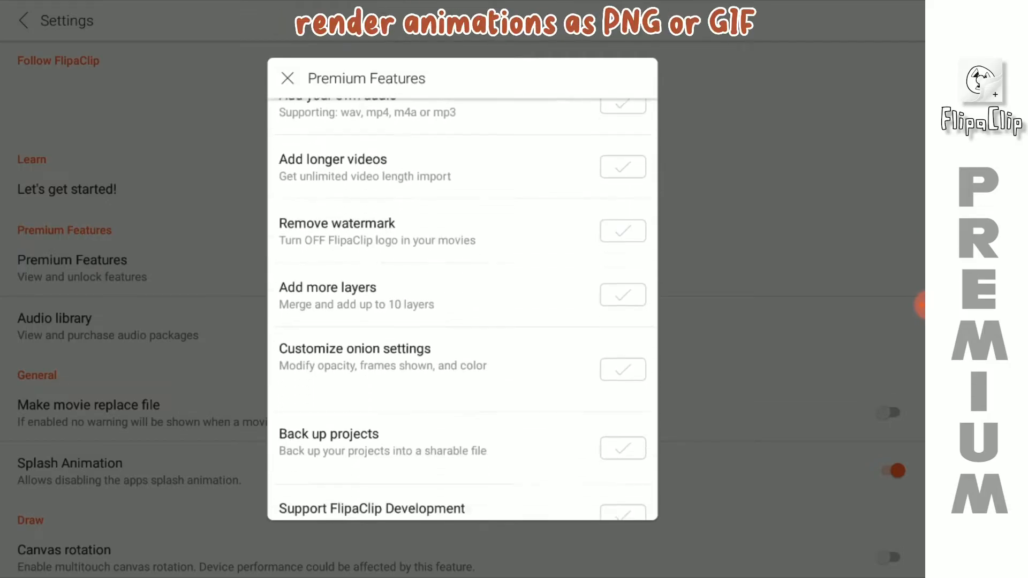
{"action": "scroll", "scroll_direction": "down", "scroll_amount": 3}
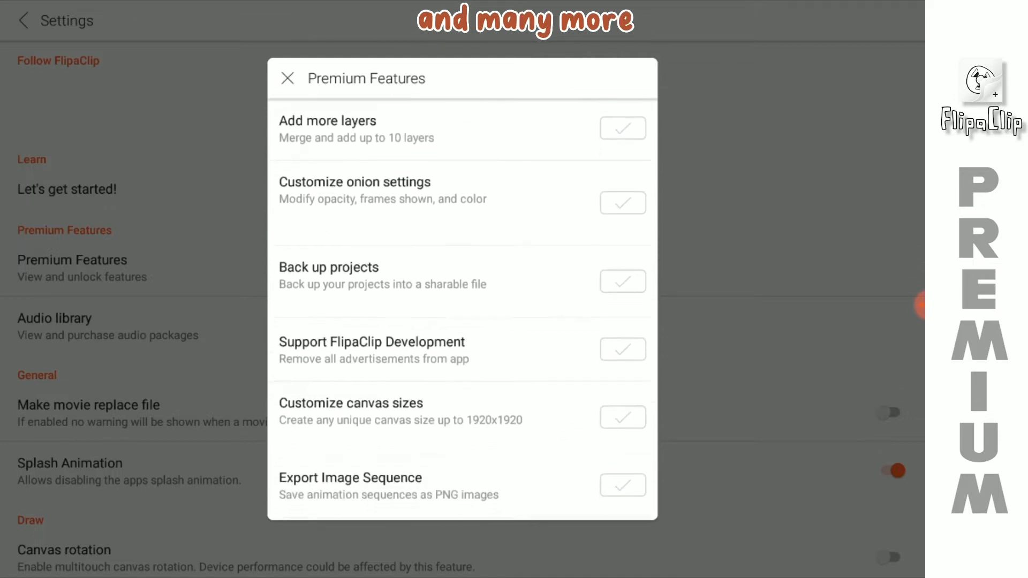
{"action": "scroll", "scroll_direction": "down", "scroll_amount": 3}
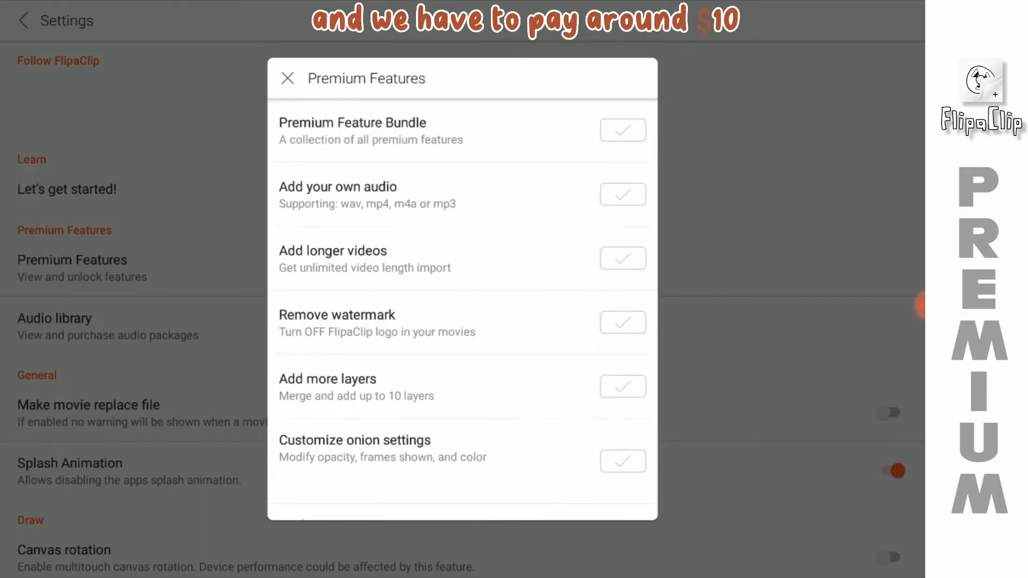
{"action": "scroll", "scroll_direction": "down", "scroll_amount": 3}
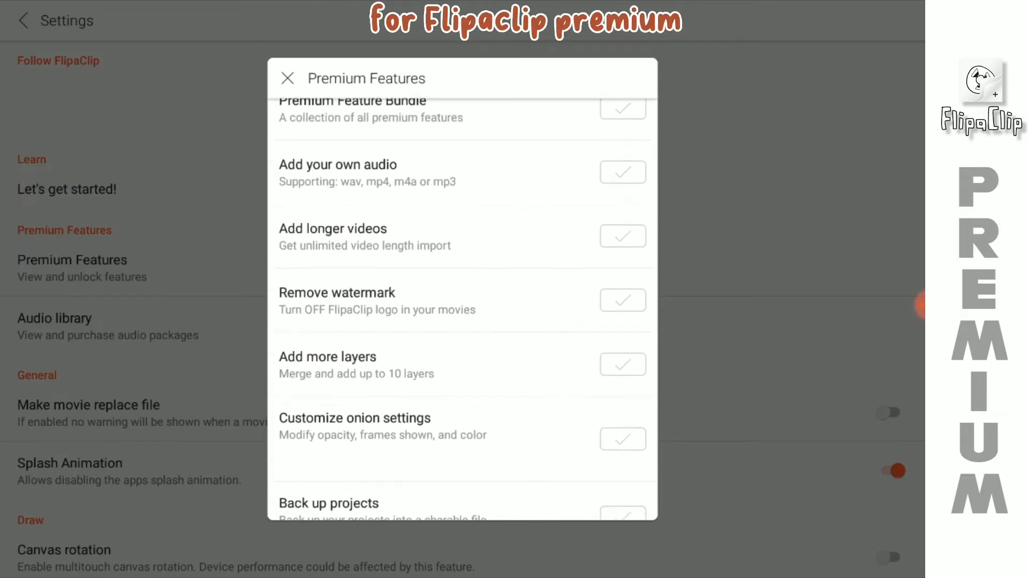
{"action": "scroll", "scroll_direction": "down", "scroll_amount": 3}
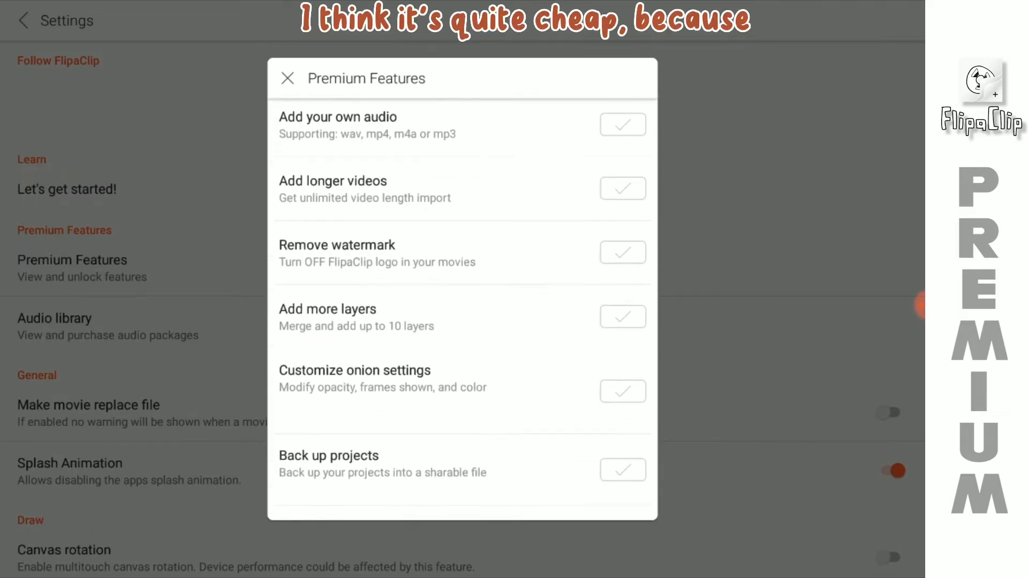
{"action": "scroll", "scroll_direction": "down", "scroll_amount": 3}
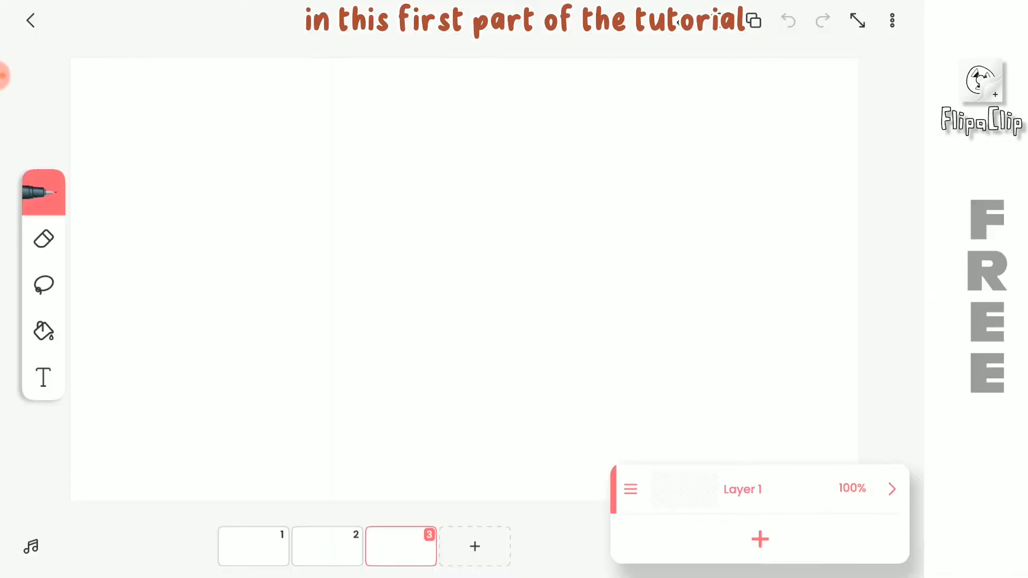
- Add a second layer and preview the PNG SEQ export option, then return home
{"action": "left_click", "coordinate": [759, 540]}
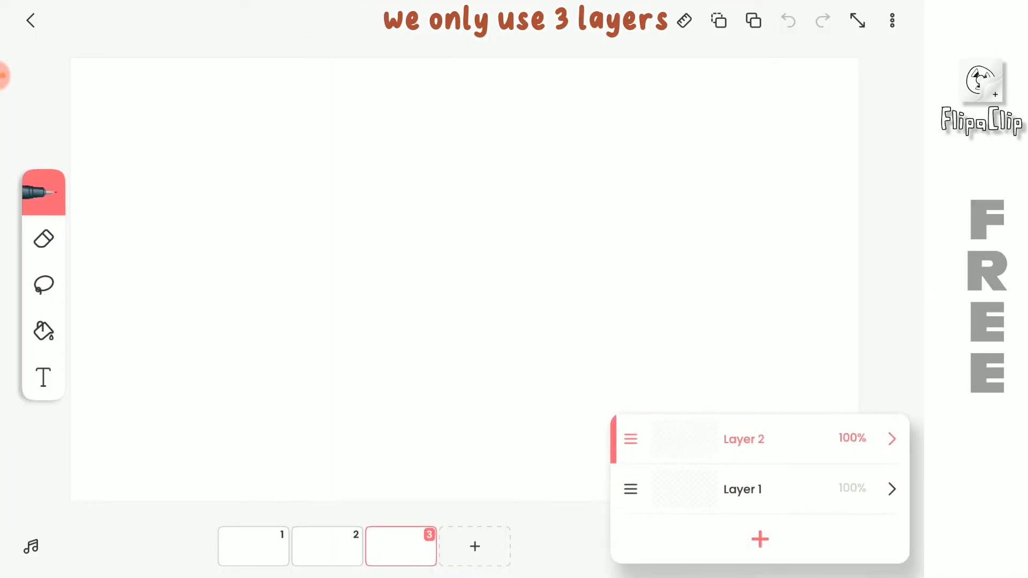
{"action": "left_click", "coordinate": [759, 540]}
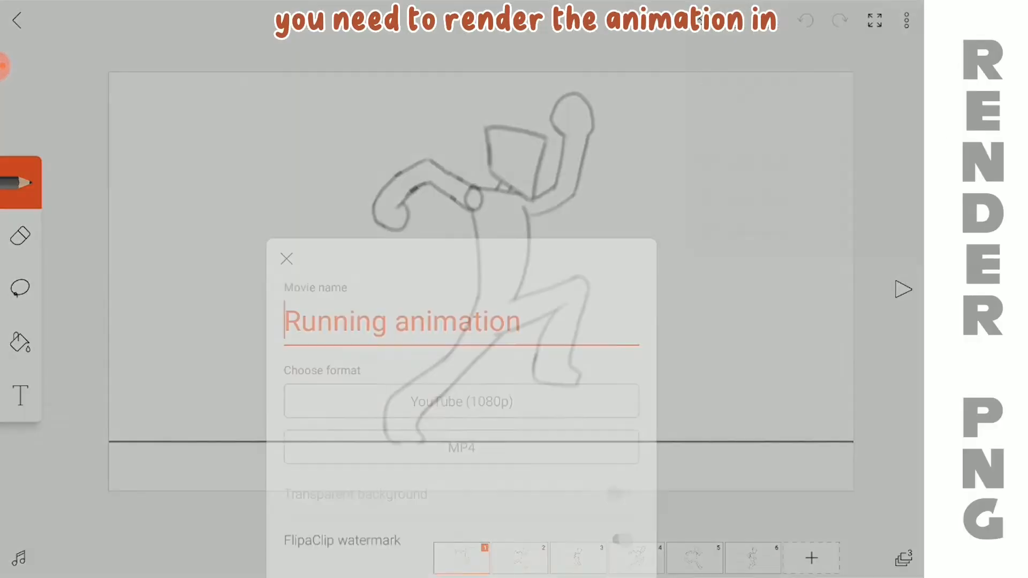
{"action": "left_click", "coordinate": [462, 447]}
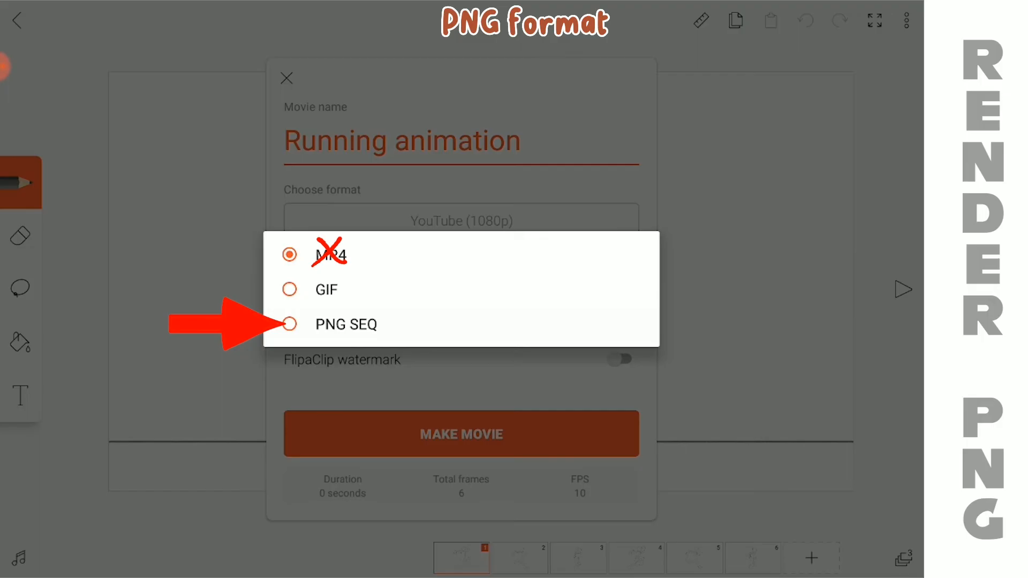
{"action": "left_click", "coordinate": [290, 324]}
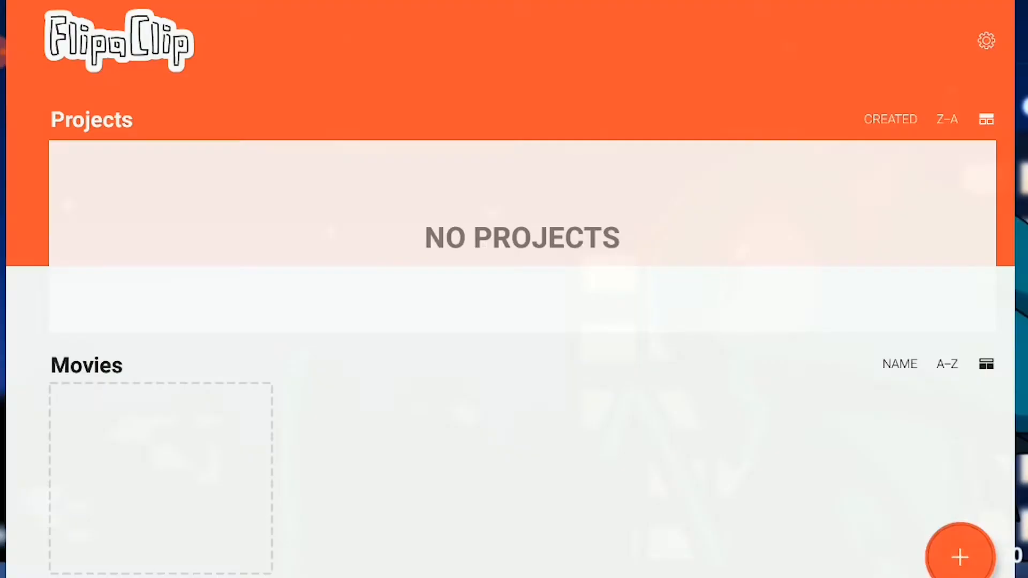
- Create the 'Running animation' project with a YouTube 1080p canvas at 10 fps
{"action": "left_click", "coordinate": [962, 559]}
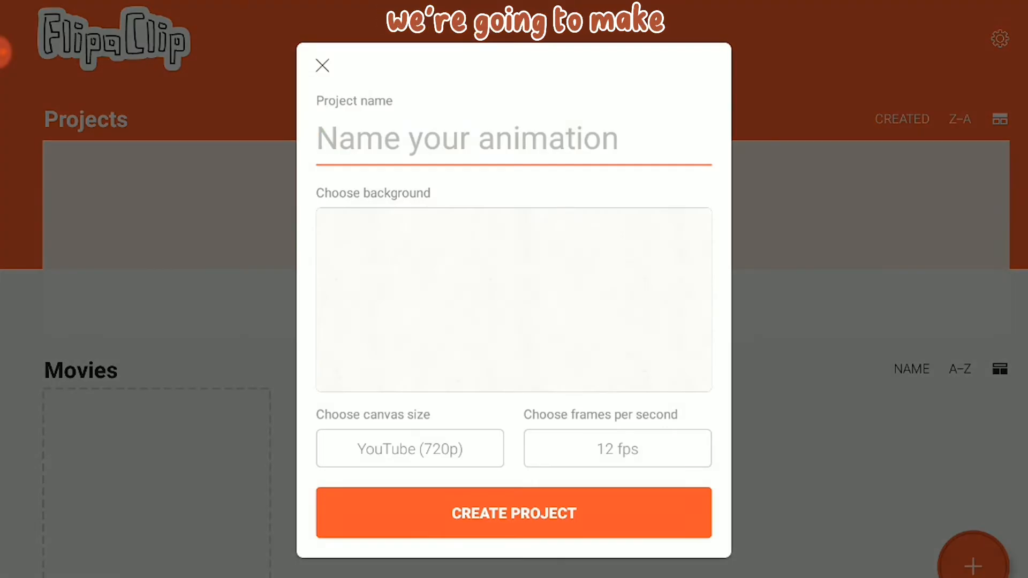
{"action": "left_click", "coordinate": [322, 65]}
{"action": "type", "text": "Running"}
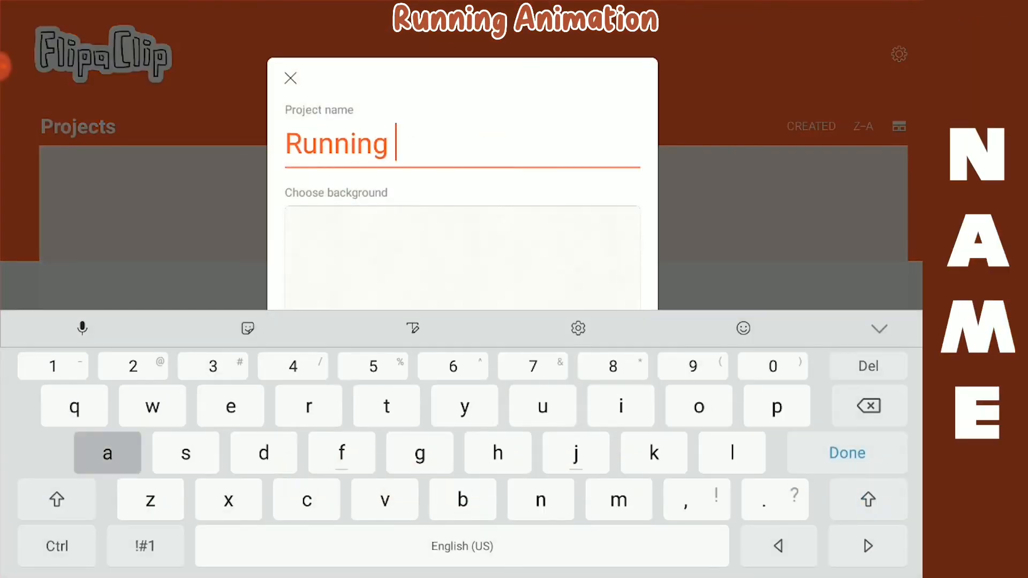
{"action": "type", "text": "animation"}
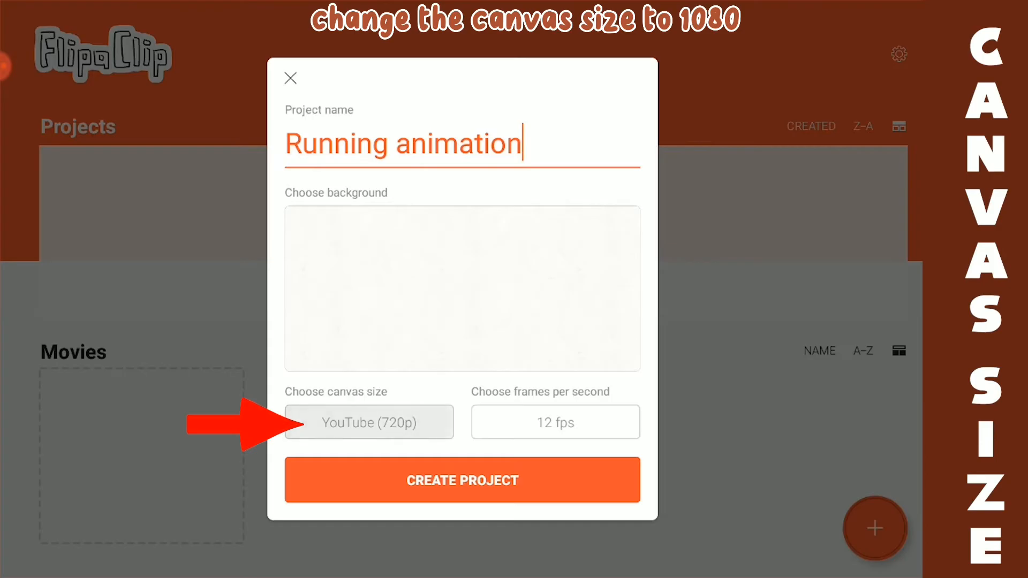
{"action": "left_click", "coordinate": [369, 422]}
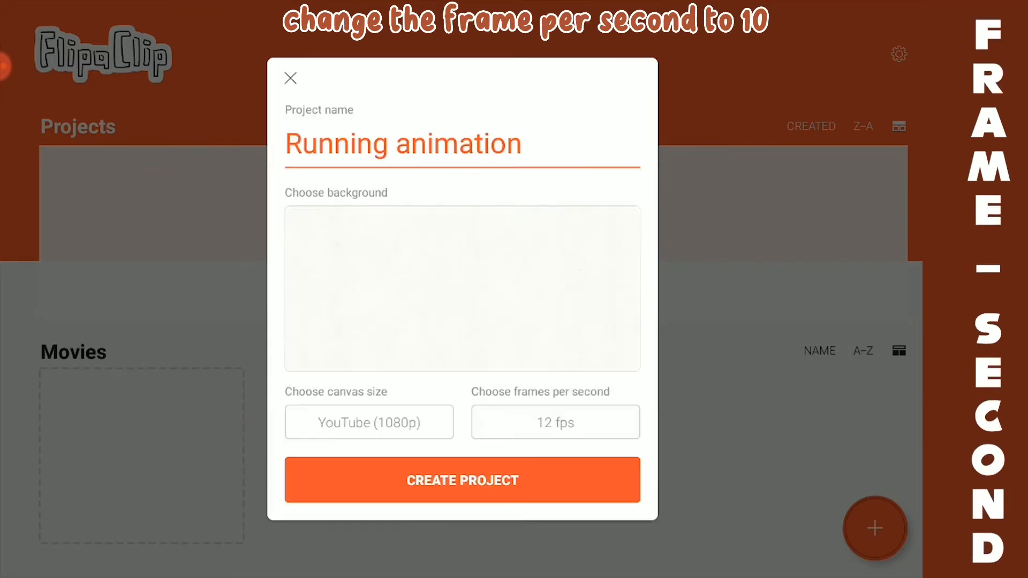
{"action": "left_click", "coordinate": [556, 423]}
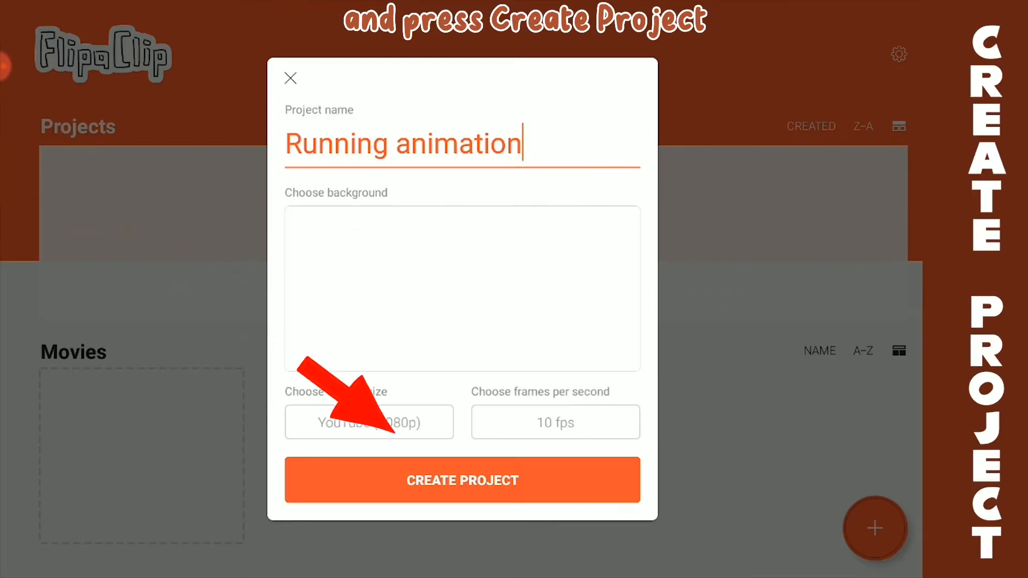
{"action": "left_click", "coordinate": [462, 481]}
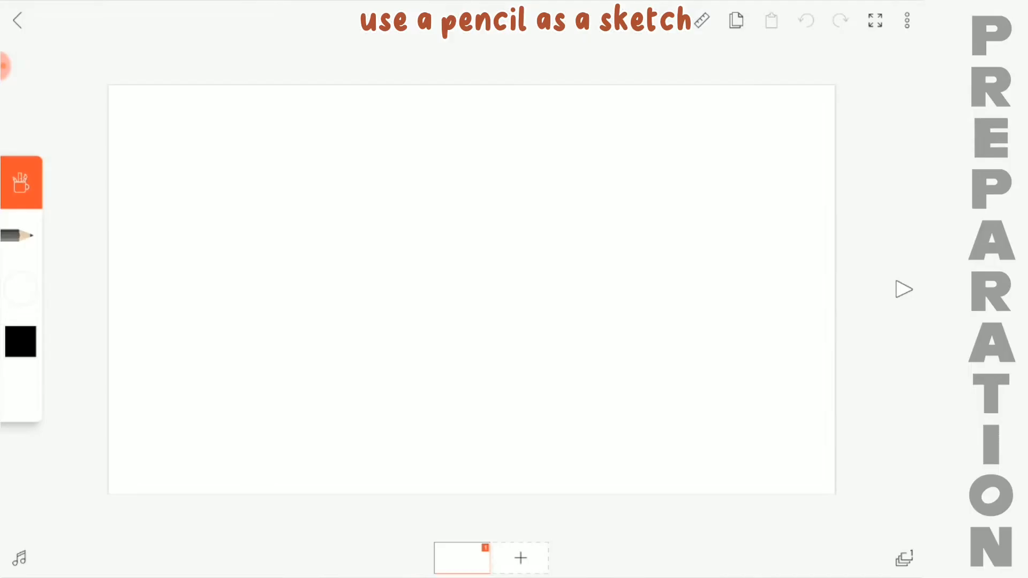
- Pencil a ground line, copy it into six frames, and add a character layer
{"action": "left_click", "coordinate": [703, 20]}
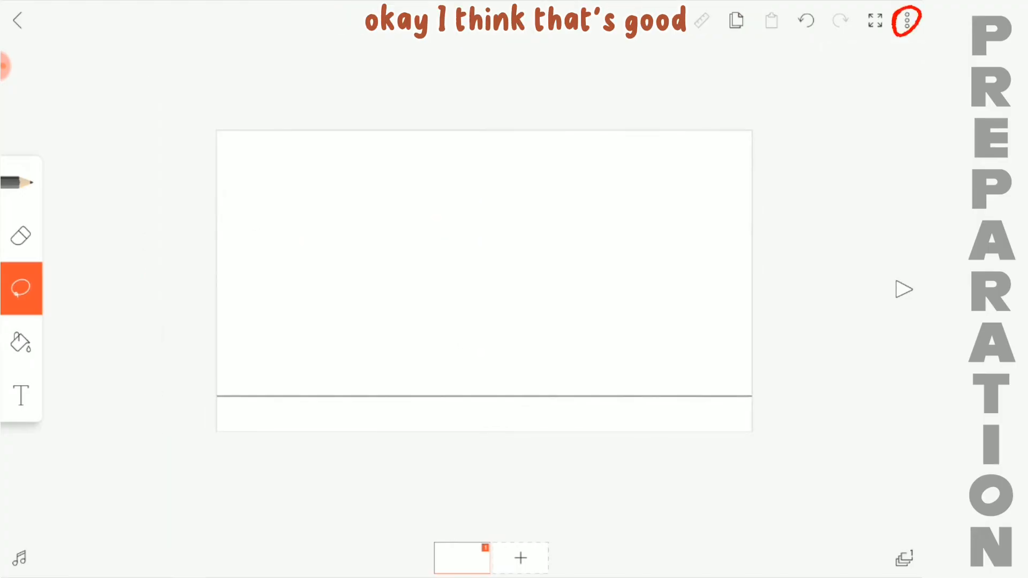
{"action": "left_click", "coordinate": [906, 19]}
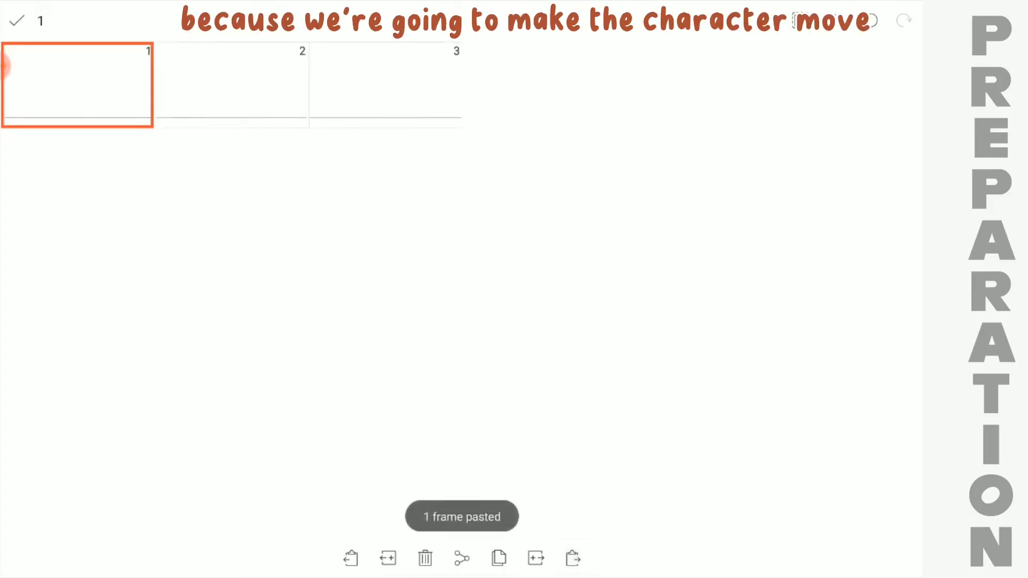
{"action": "left_click", "coordinate": [904, 558]}
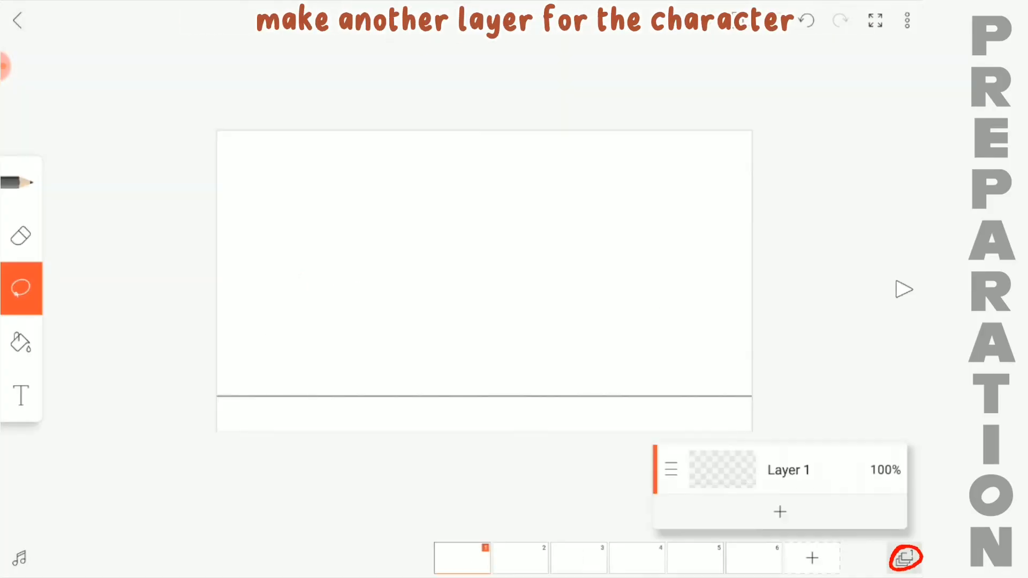
{"action": "left_click", "coordinate": [904, 559]}
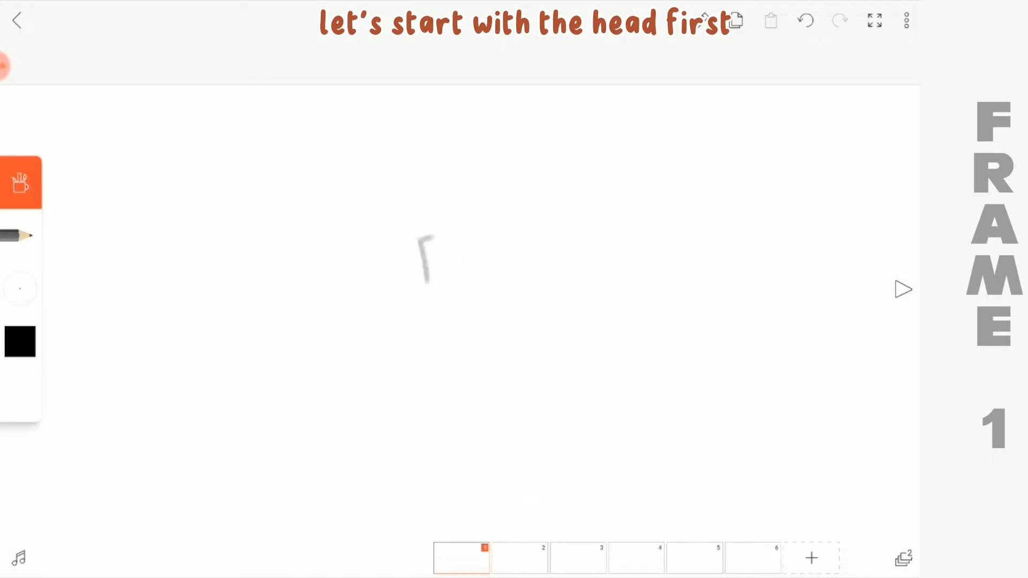
- Sketch frame 1's stick figure: an enlarged box head, then the running body, arms and legs
{"action": "left_click_drag", "start_coordinate": [427, 237], "coordinate": [489, 309]}
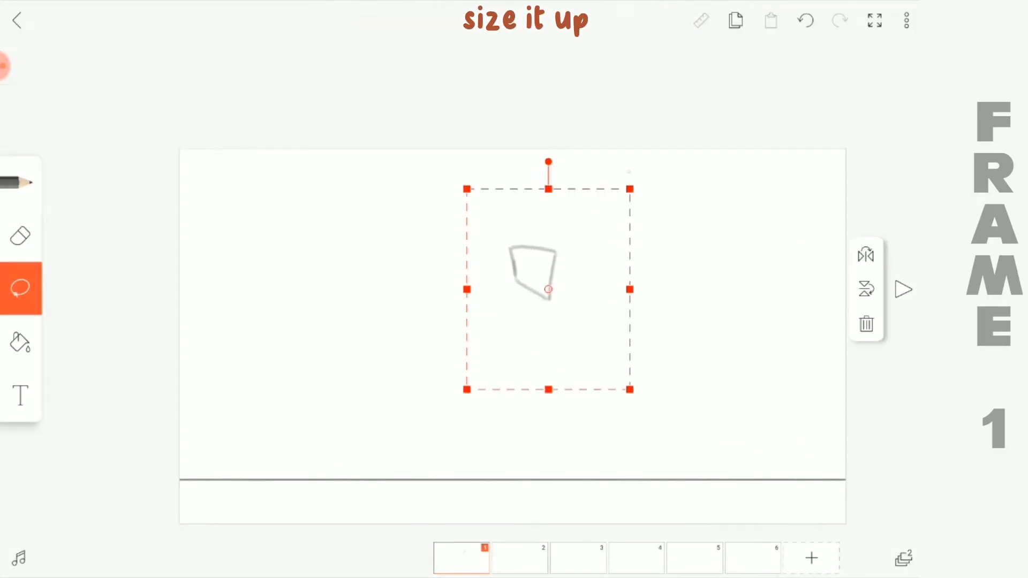
{"action": "left_click_drag", "start_coordinate": [548, 289], "coordinate": [509, 257]}
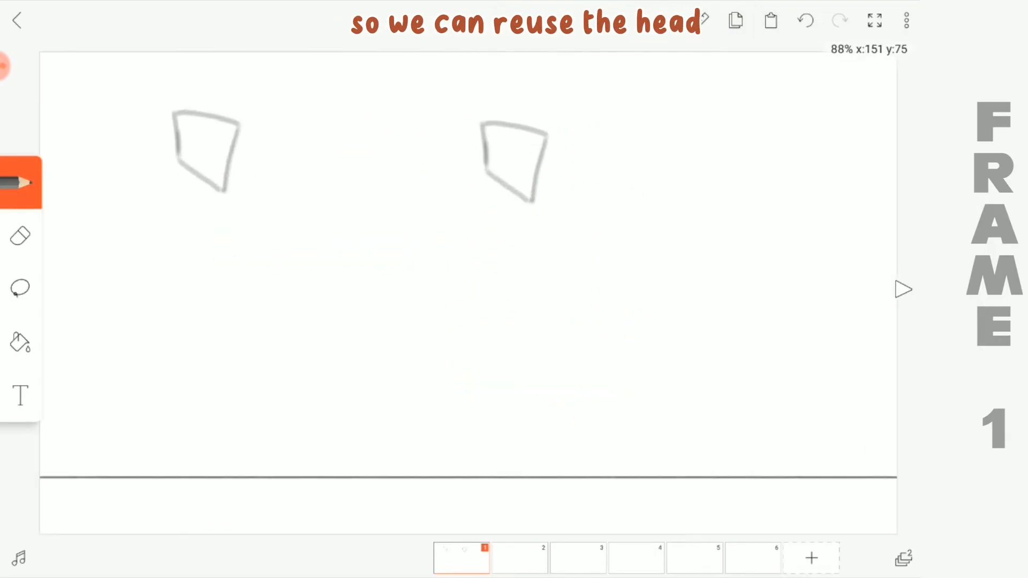
{"action": "left_click_drag", "start_coordinate": [459, 210], "coordinate": [577, 315]}
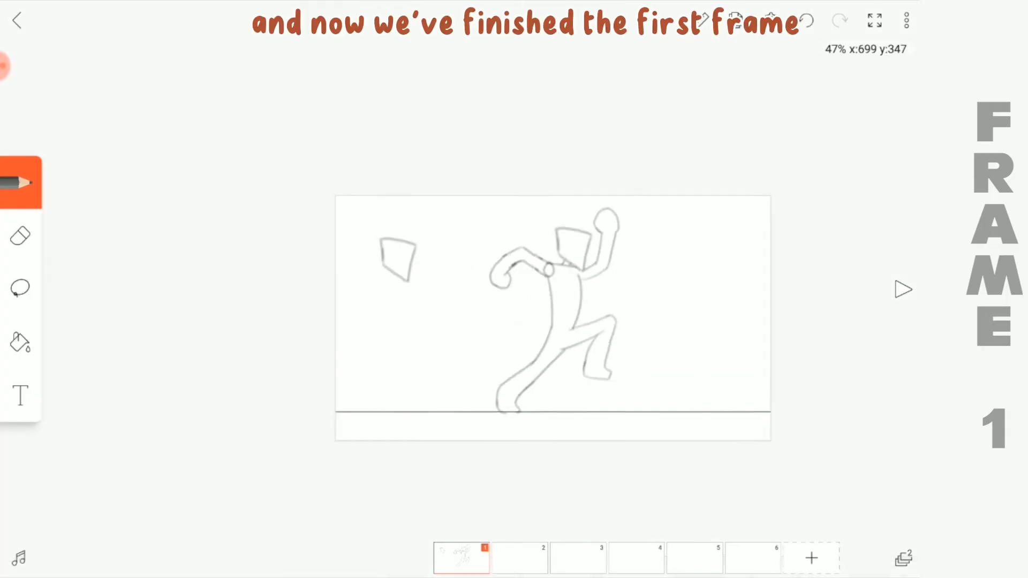
{"action": "left_click", "coordinate": [906, 20]}
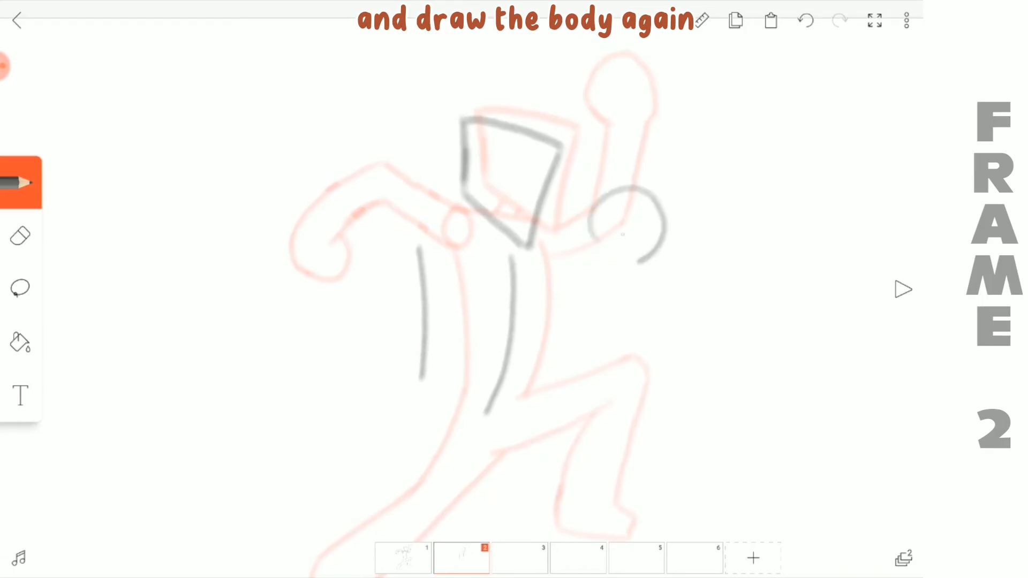
- Pencil frame 2's running pose over the onion skin and erase stray lines
{"action": "scroll", "scroll_direction": "down", "scroll_amount": 3}
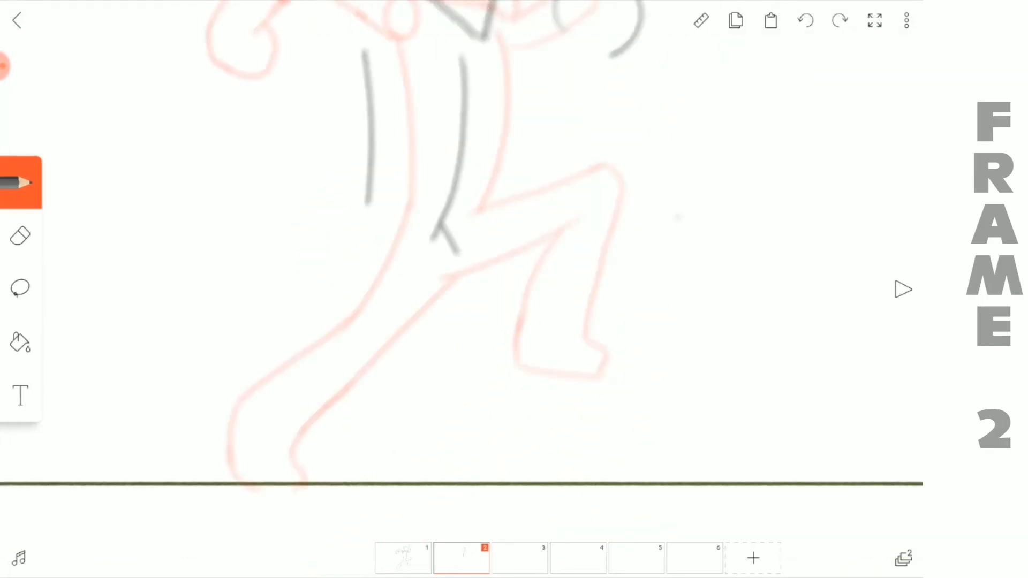
{"action": "left_click", "coordinate": [18, 288]}
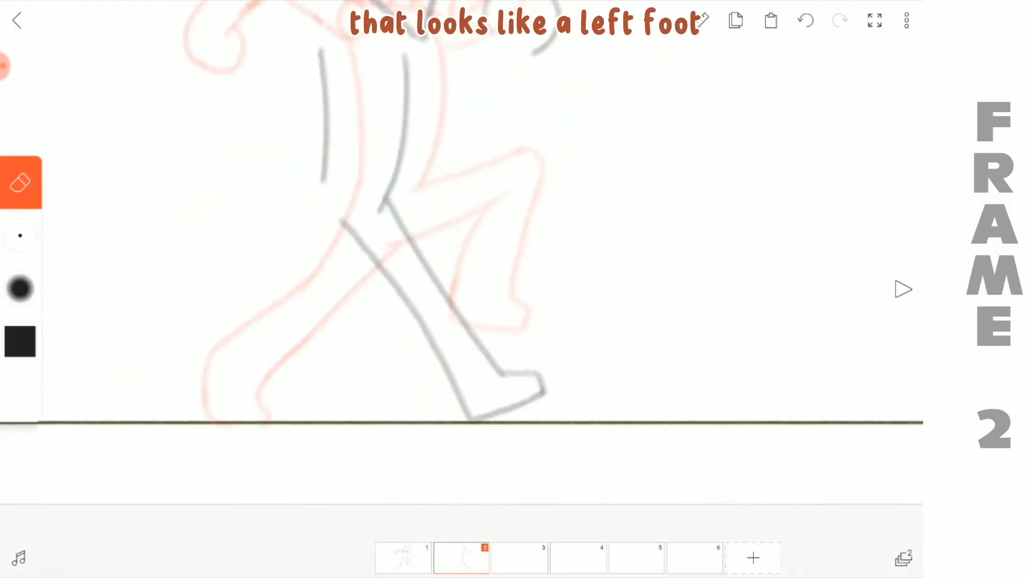
{"action": "left_click", "coordinate": [19, 184]}
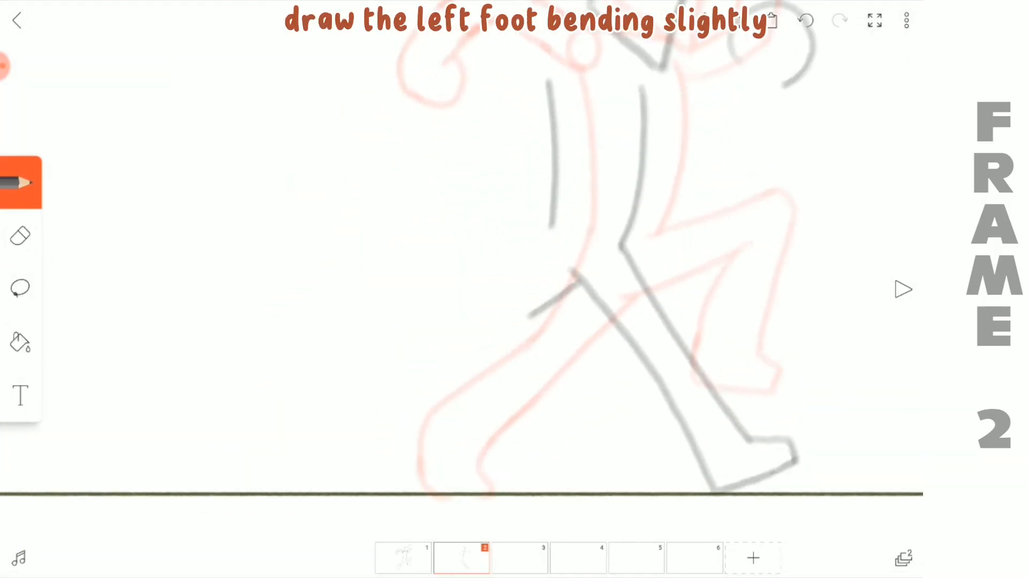
{"action": "left_click", "coordinate": [20, 236]}
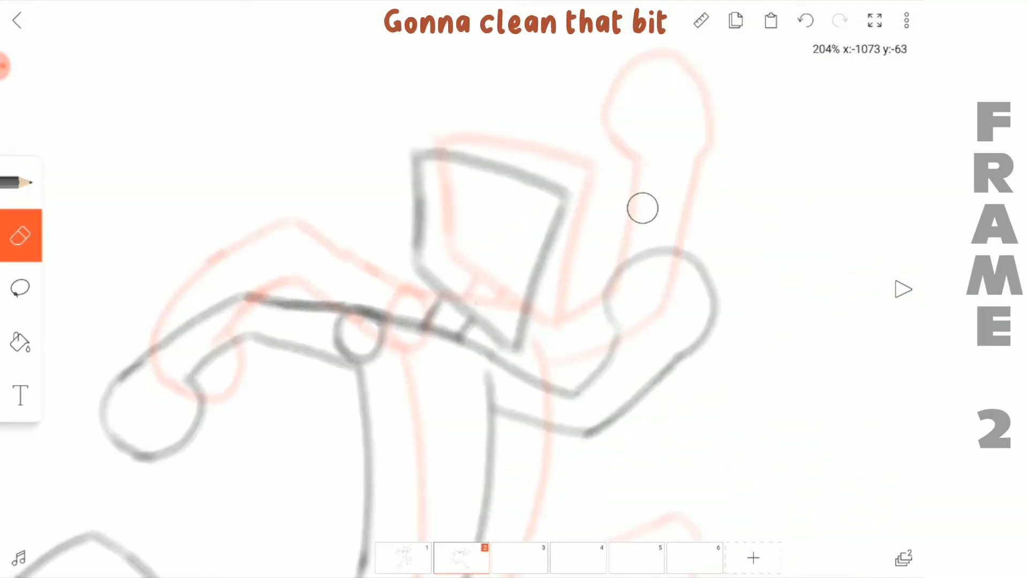
{"action": "left_click", "coordinate": [19, 288]}
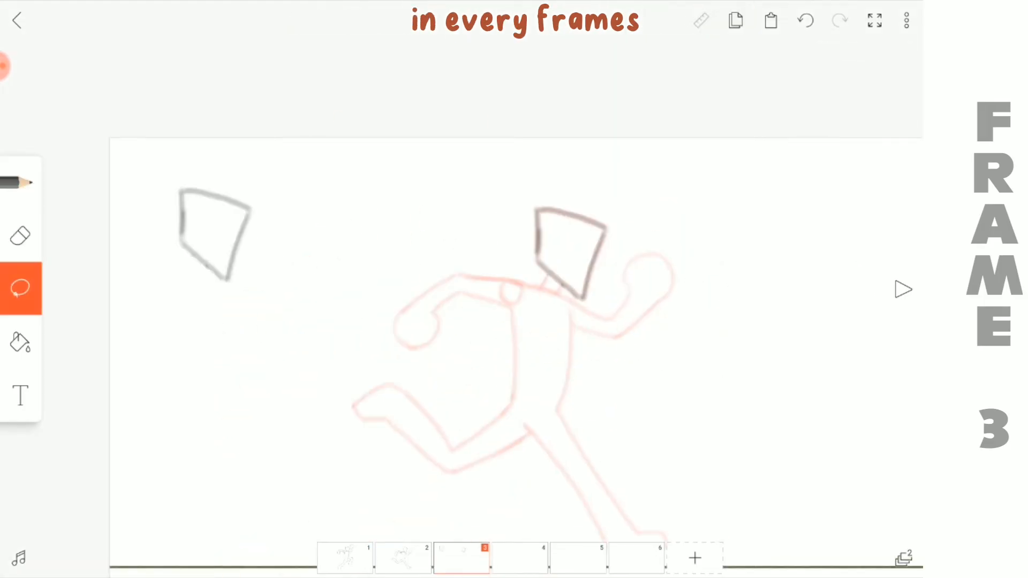
- Move the spare head into place on frame 3 and pencil the neck and body
{"action": "left_click_drag", "start_coordinate": [567, 245], "coordinate": [567, 296]}
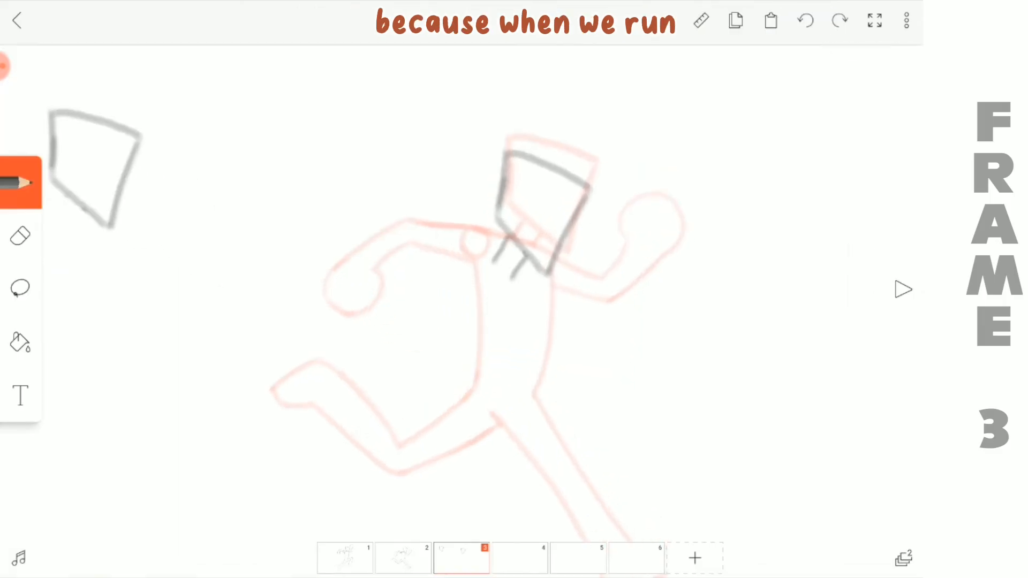
{"action": "left_click", "coordinate": [20, 236]}
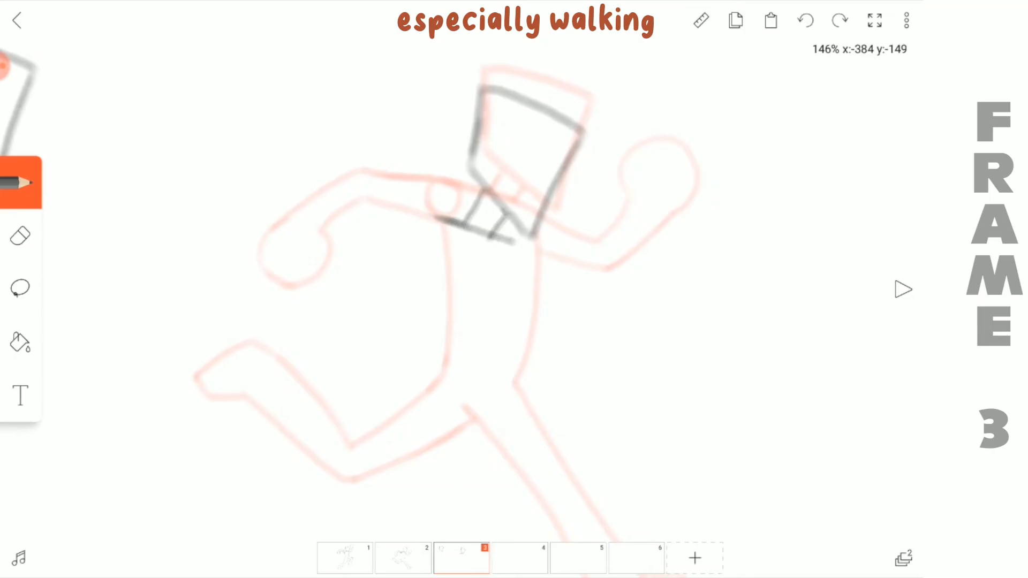
{"action": "left_click_drag", "start_coordinate": [407, 124], "coordinate": [453, 499]}
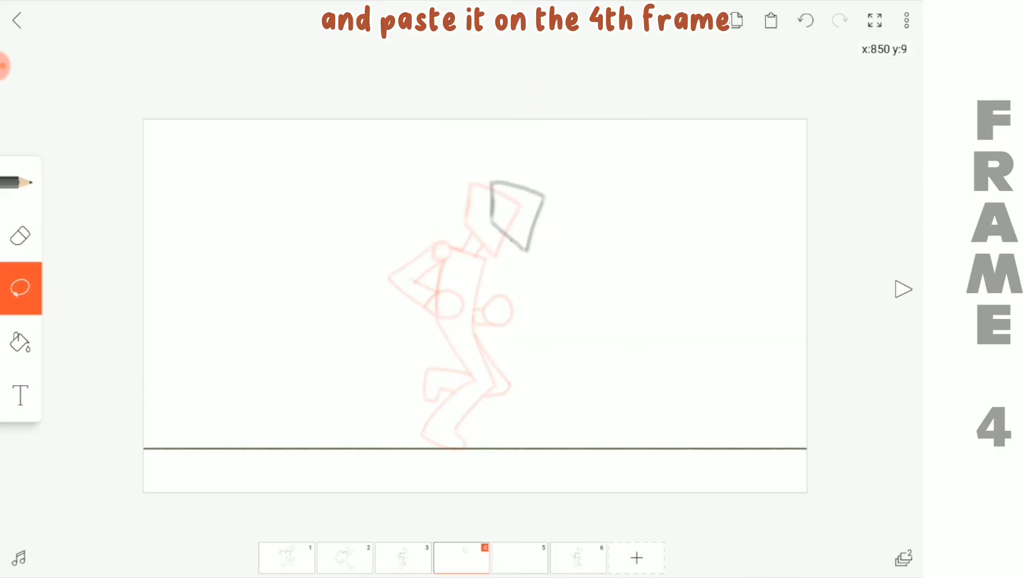
- Copy frame 1's figure into frame 4 and retrace its head and arm
{"action": "left_click", "coordinate": [772, 20]}
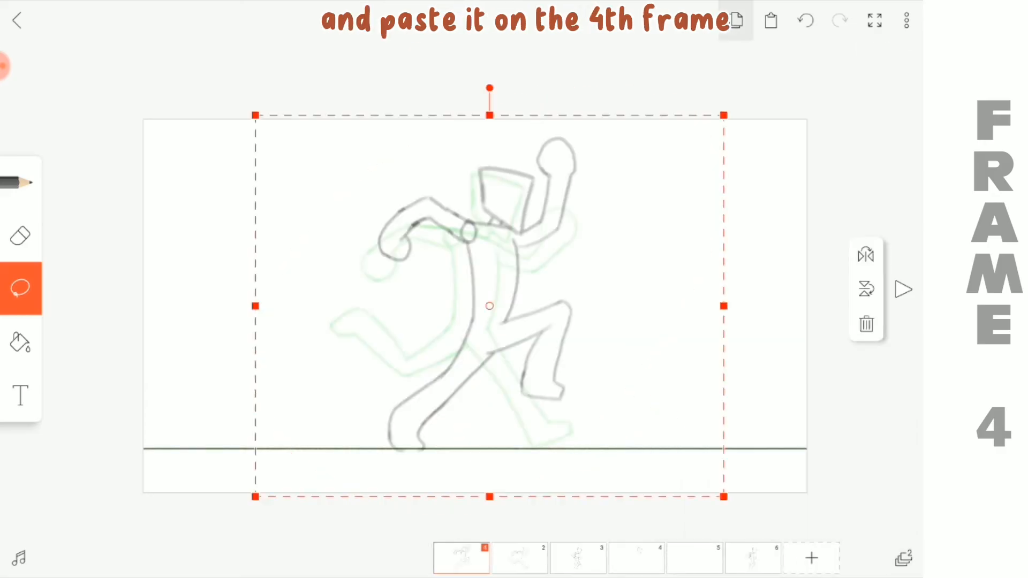
{"action": "left_click", "coordinate": [901, 559]}
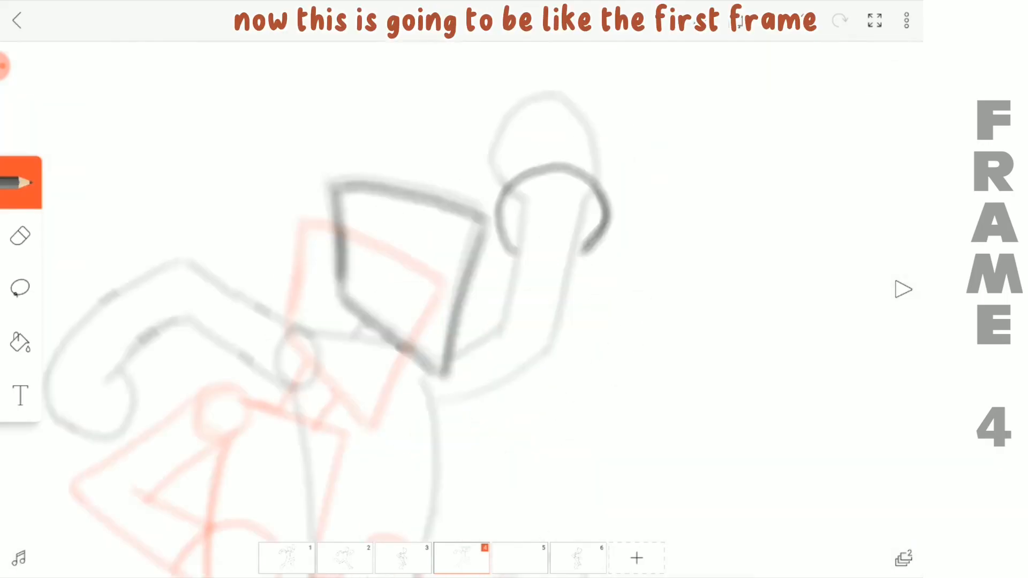
{"action": "left_click", "coordinate": [20, 236]}
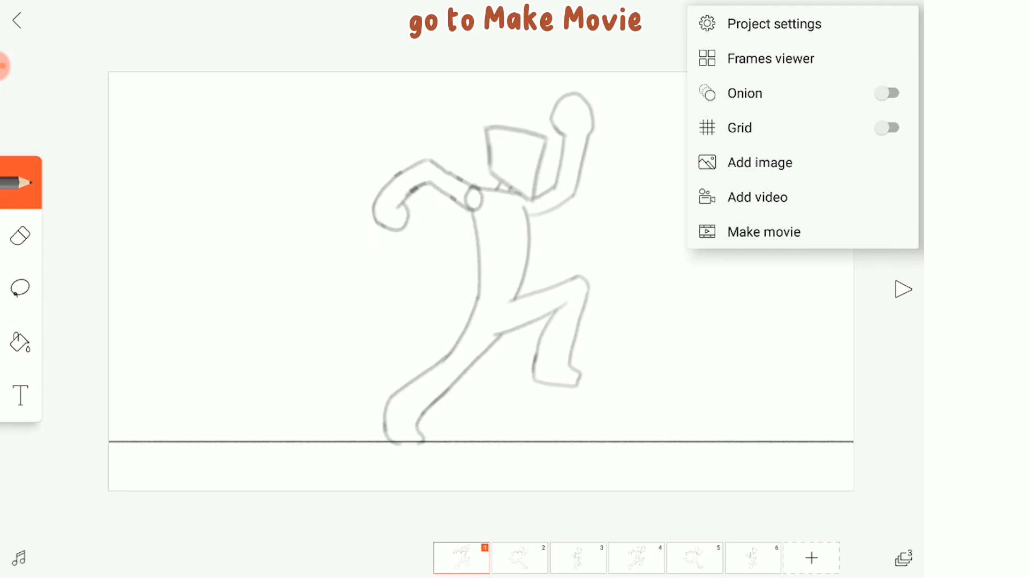
- Make a movie named 'Running animation' using the PNG SEQ format
{"action": "left_click", "coordinate": [765, 231]}
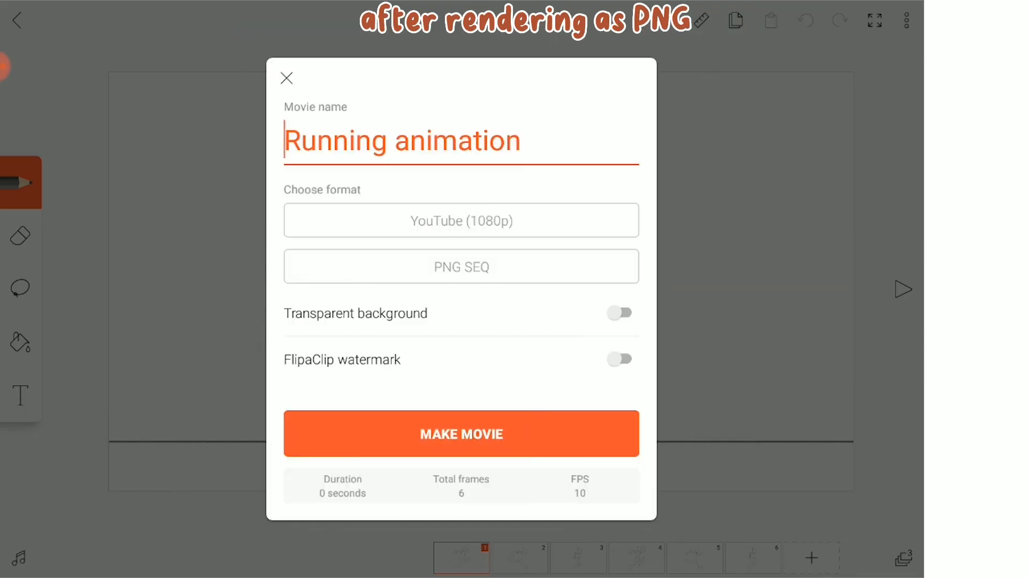
{"action": "left_click", "coordinate": [461, 434]}
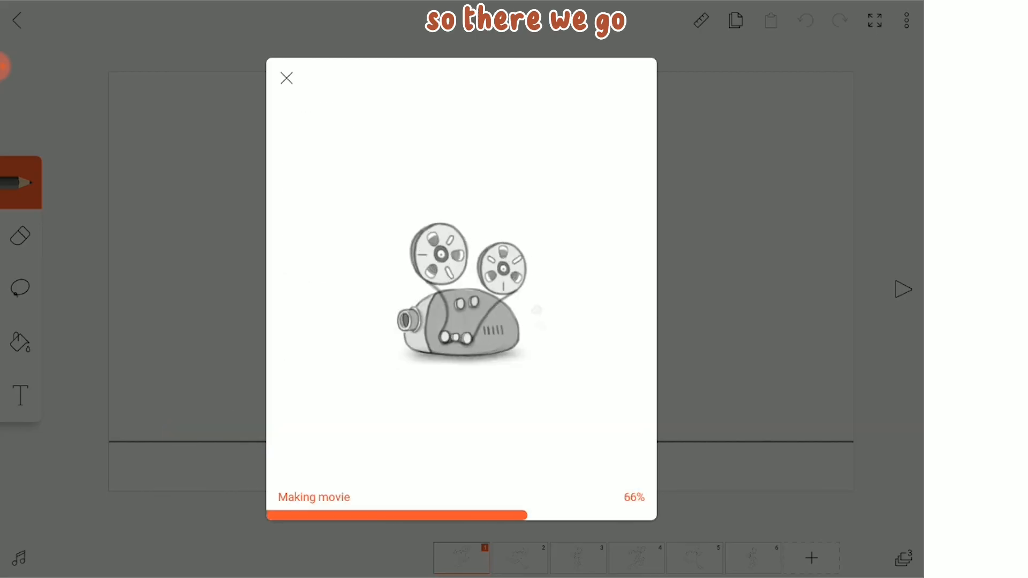